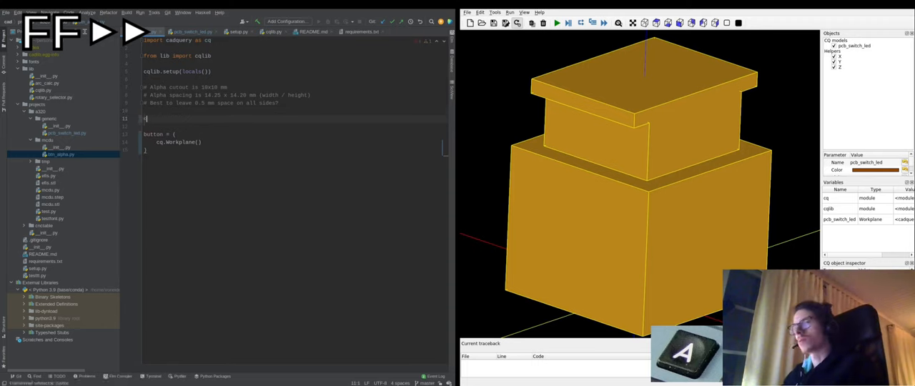
# Add cutout_margin 0.5 and cutter_radius, then extrude the rounded rectangle by 3.
pyautogui.write('cutout_margin = 0.5')
pyautogui.write('.rounded_rect(*size, 1')
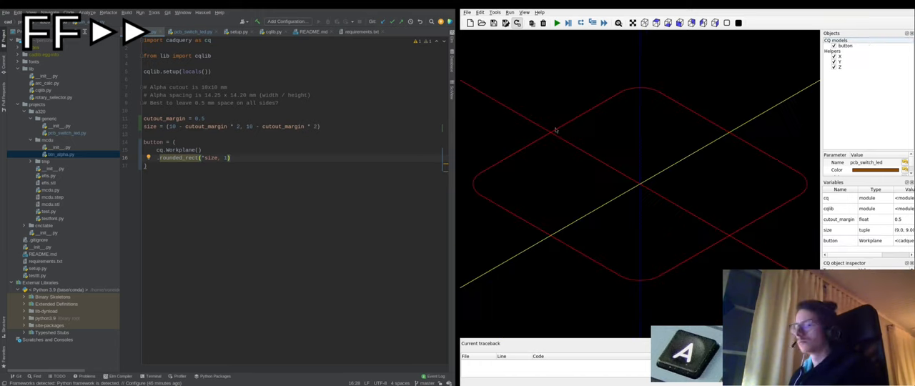
pyautogui.write('cutter_')
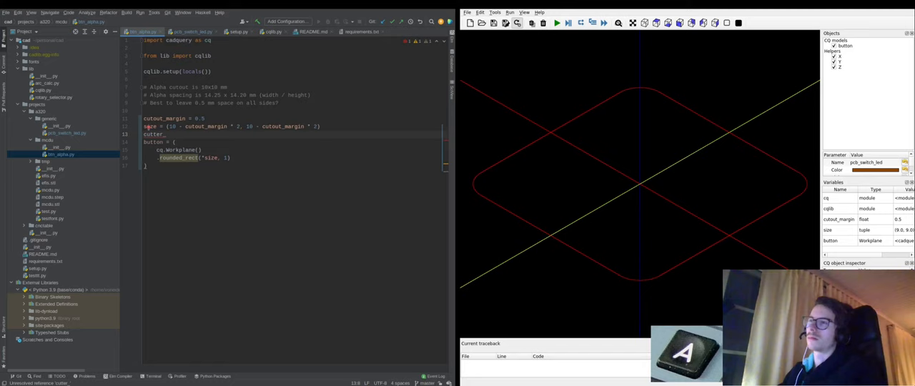
pyautogui.write('radius = 3.175/2')
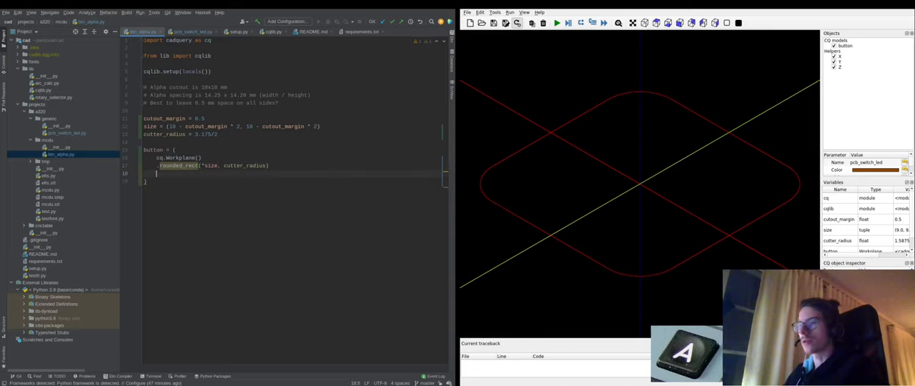
pyautogui.write('.extrude(3')
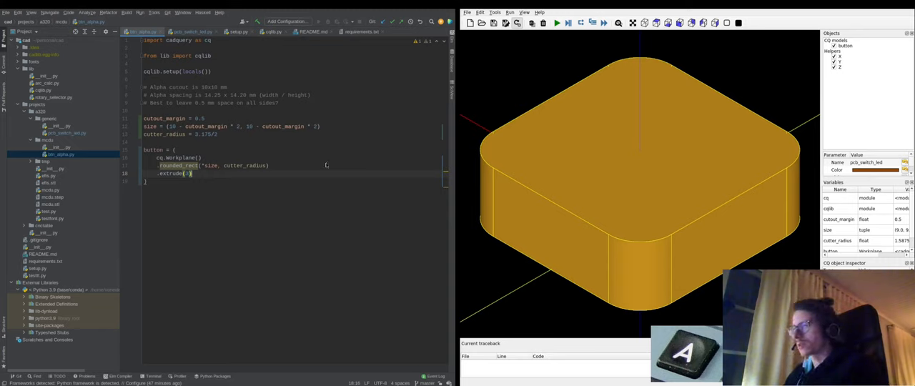
# Fillet the keycap's top (>Z) edges by 1 and save.
pyautogui.write('.edges')
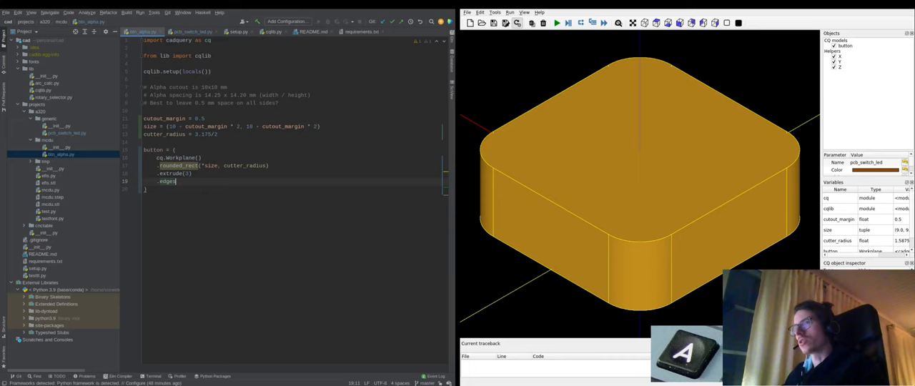
pyautogui.write("('>Z")
pyautogui.write('.fillet()')
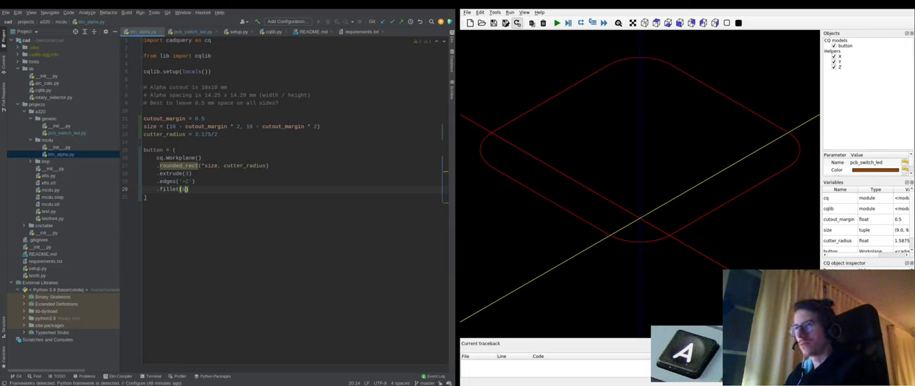
pyautogui.click(556, 23)
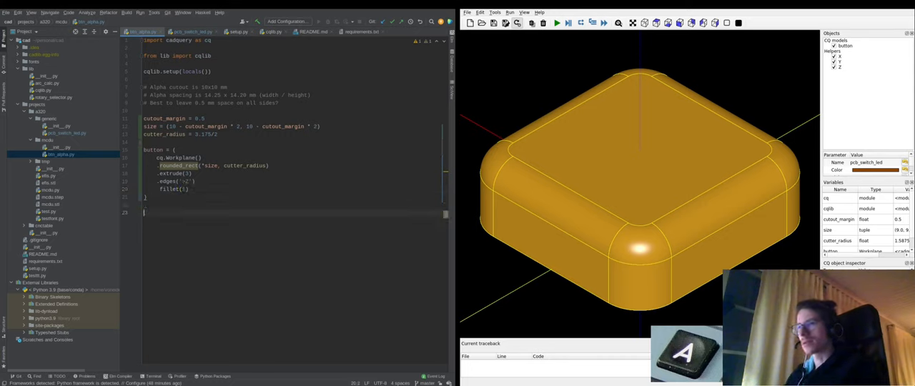
# Define detent_sphere on the XZ workplane with sphere_radius = 10.
pyautogui.write('sp')
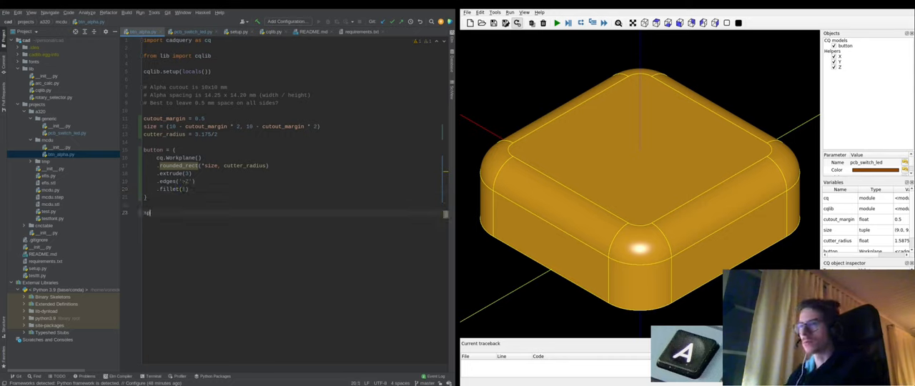
pyautogui.write('detent_sphere = (')
pyautogui.write('.sphere(20')
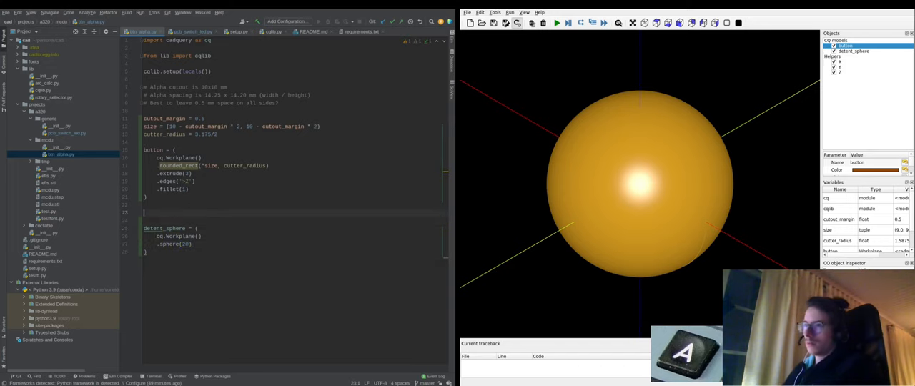
pyautogui.write('sphere_radius = 10')
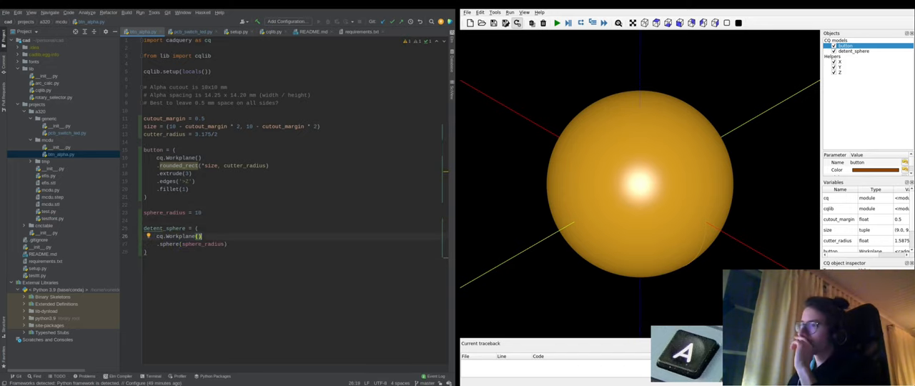
pyautogui.write('.off')
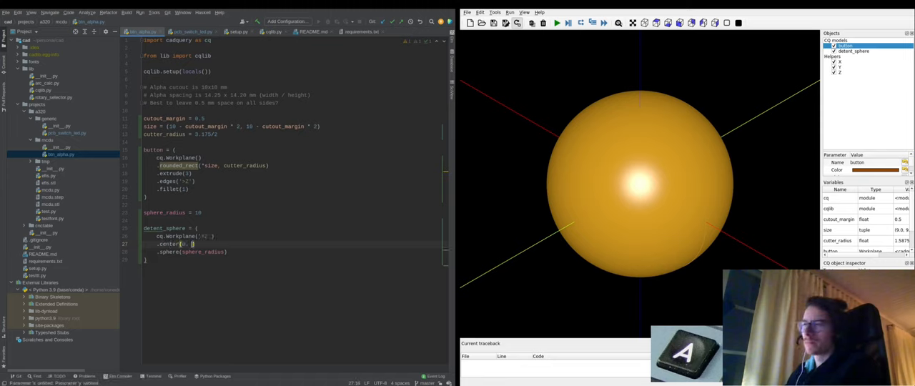
pyautogui.write('10')
pyautogui.write('material_thickness = 3')
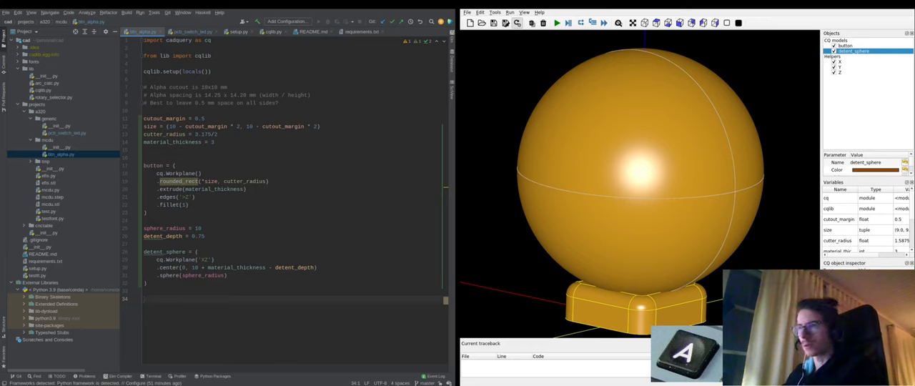
# Cut detent_sphere from the button and start the letter A definition.
pyautogui.write('button = button')
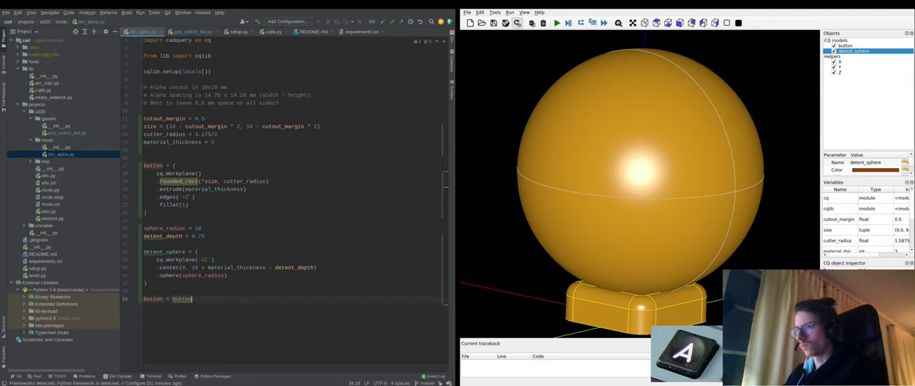
pyautogui.write('.cut(detent_sphere)')
pyautogui.write('del detent_sphere')
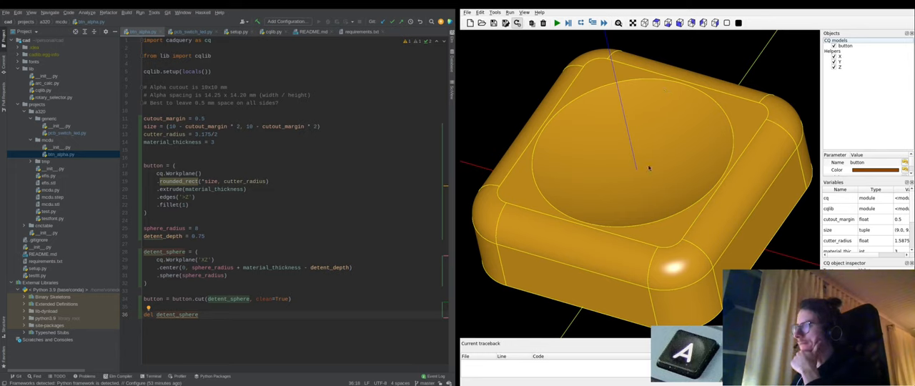
pyautogui.write('letter = (')
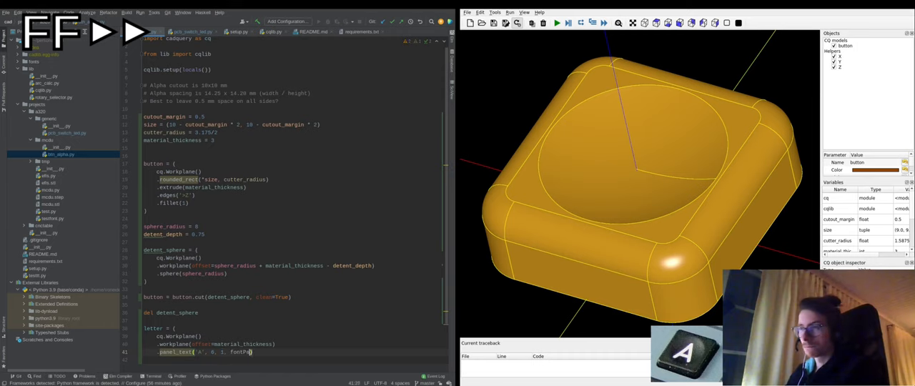
# Set the letter's fontPath to blockschrift.ttf, save, and view it in CQ-editor.
pyautogui.write("fontPath='../../../fonts/blockschrift.ttf'")
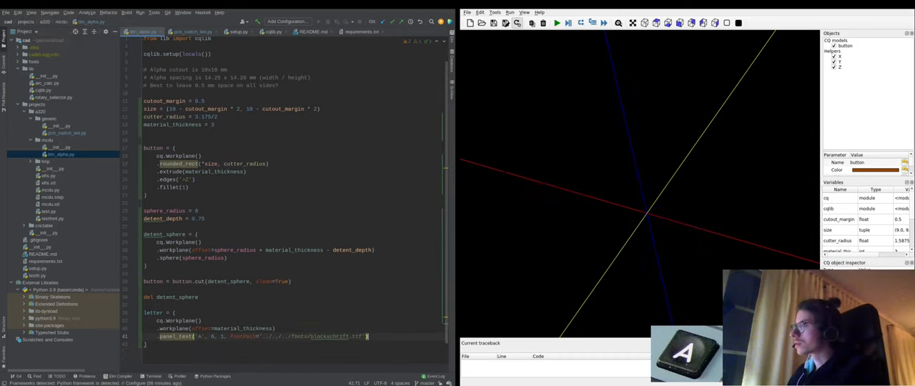
pyautogui.click(557, 22)
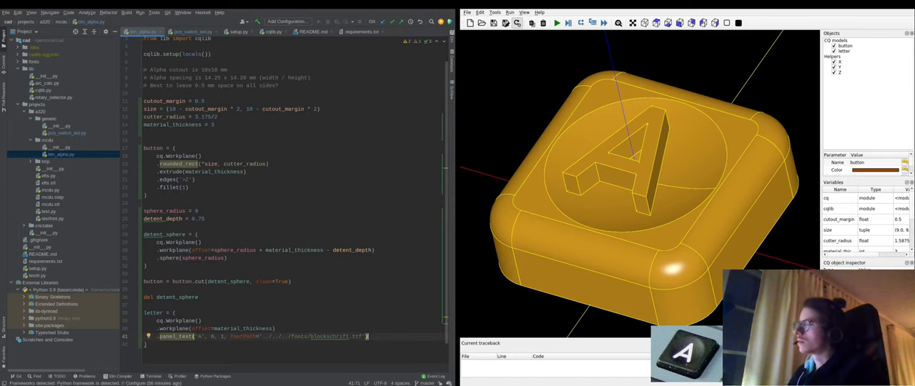
pyautogui.click(846, 45)
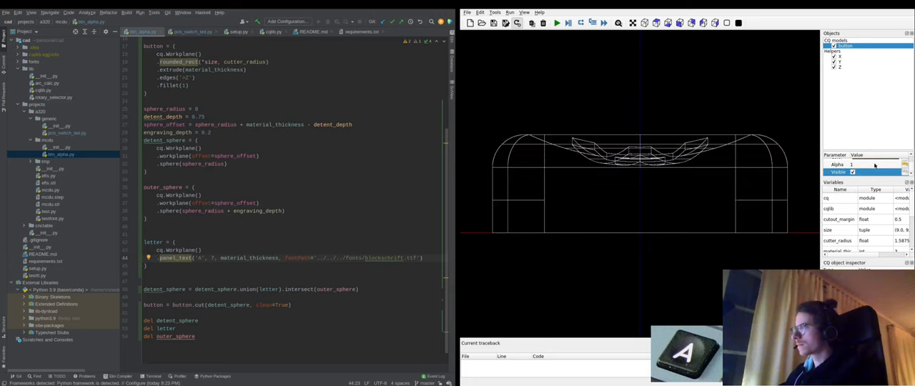
pyautogui.moveTo(524, 208)
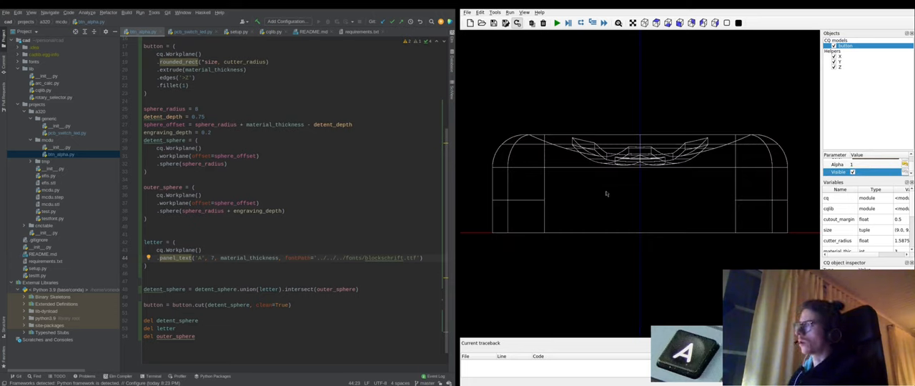
pyautogui.moveTo(619, 216)
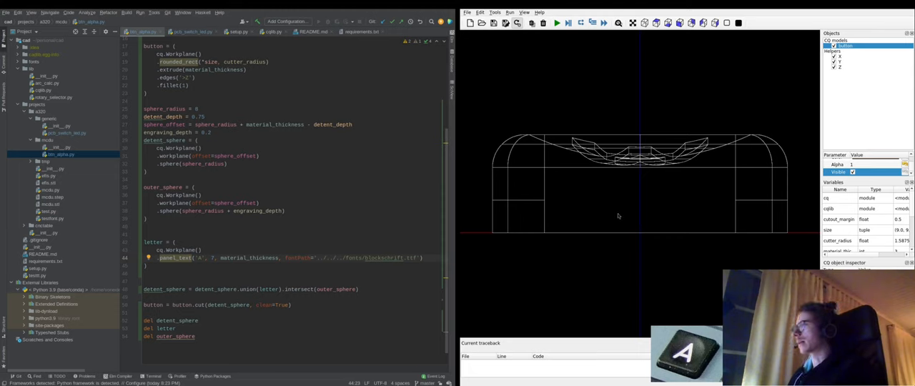
pyautogui.moveTo(790, 207)
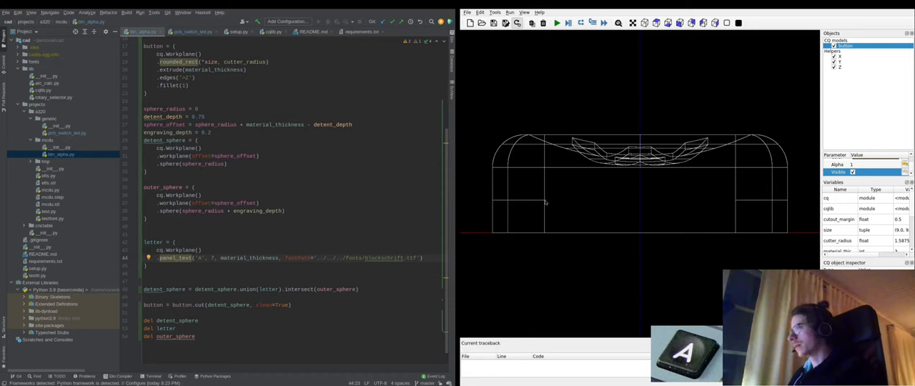
pyautogui.moveTo(548, 200)
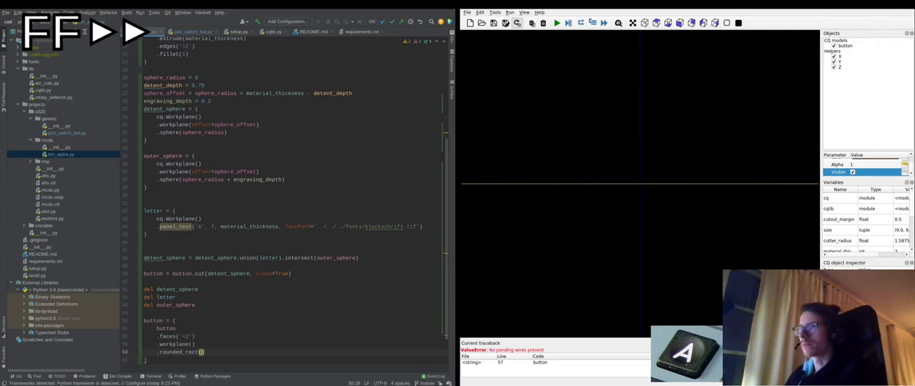
# Type the size values for the 3-margin bottom pocket outline.
pyautogui.write('size[0] - bottom_cutout_margin, size[1] - bottom_cutout_margin, cutter_radius')
pyautogui.write('mating_point_')
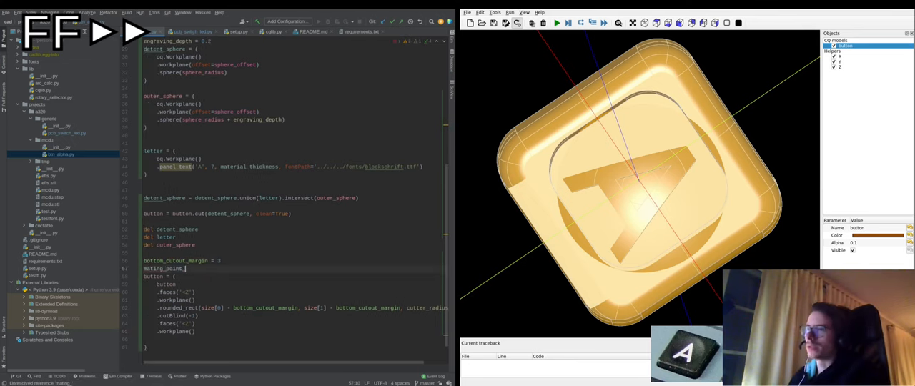
# Define the mating point distance from size[0] and begin the leakshield_width variable.
pyautogui.write('distance = size[0] -')
pyautogui.write('.rect(size[0] + ')
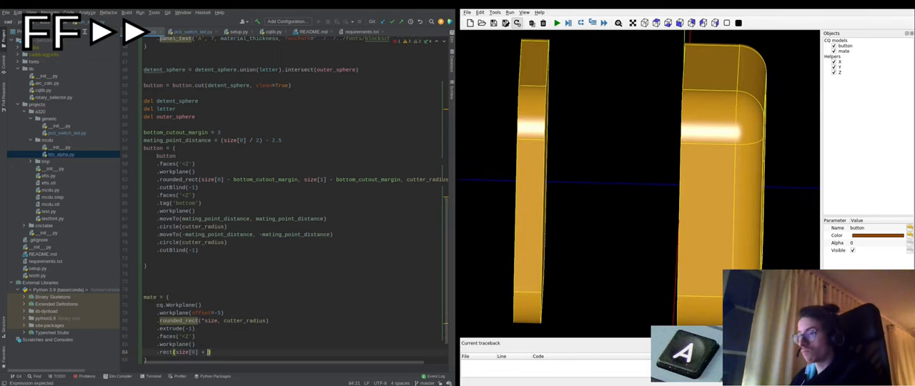
pyautogui.write('leakshield_width = size[0] +')
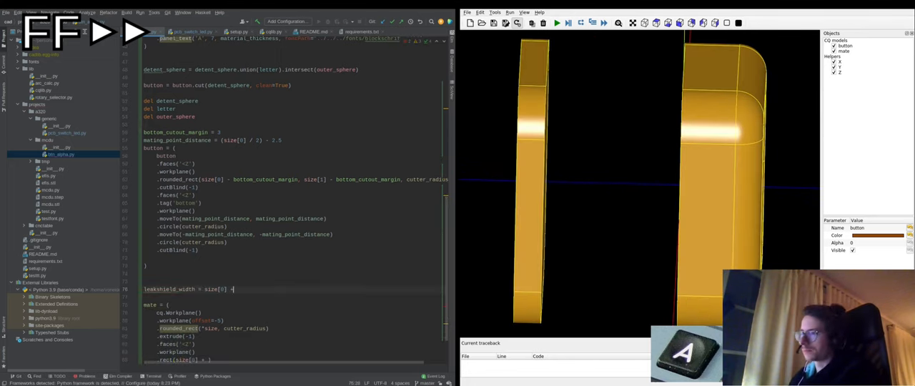